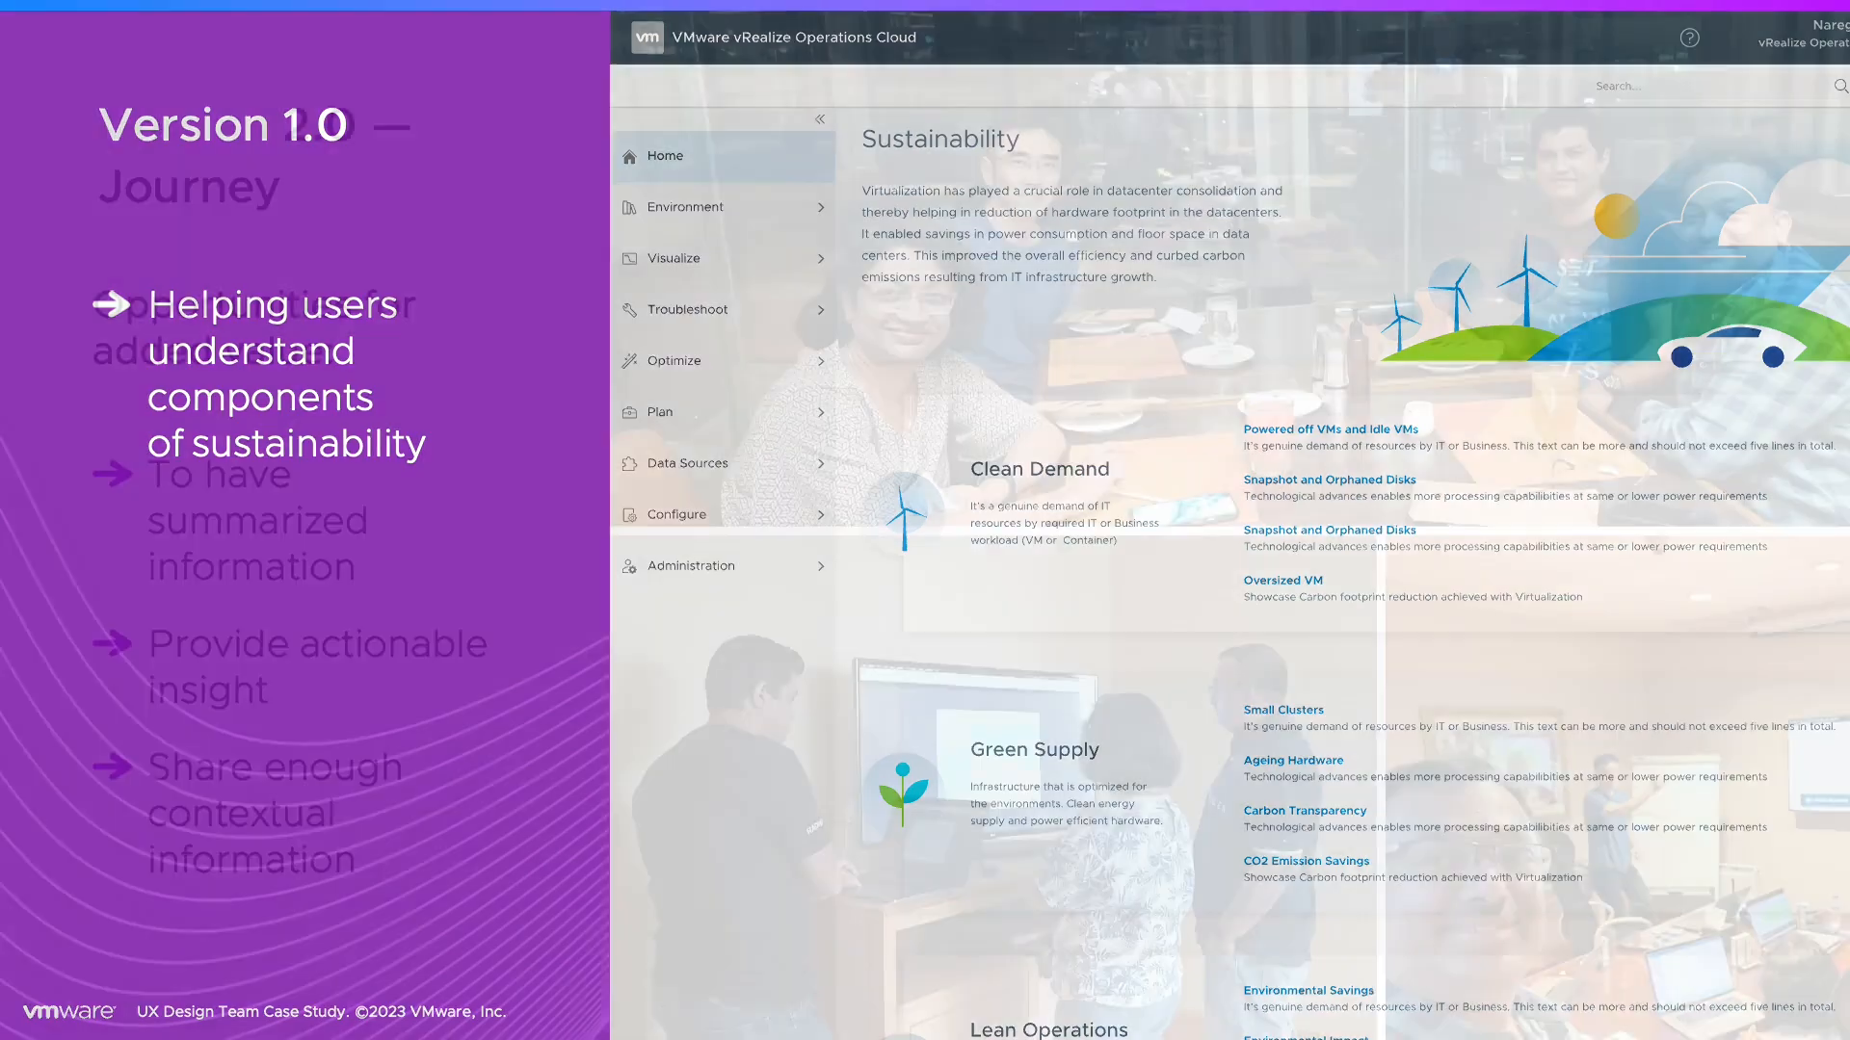
- Advance the slideshow to the Version 2.0 Journey slide listing added-value opportunities
{"action": "key", "text": "right"}
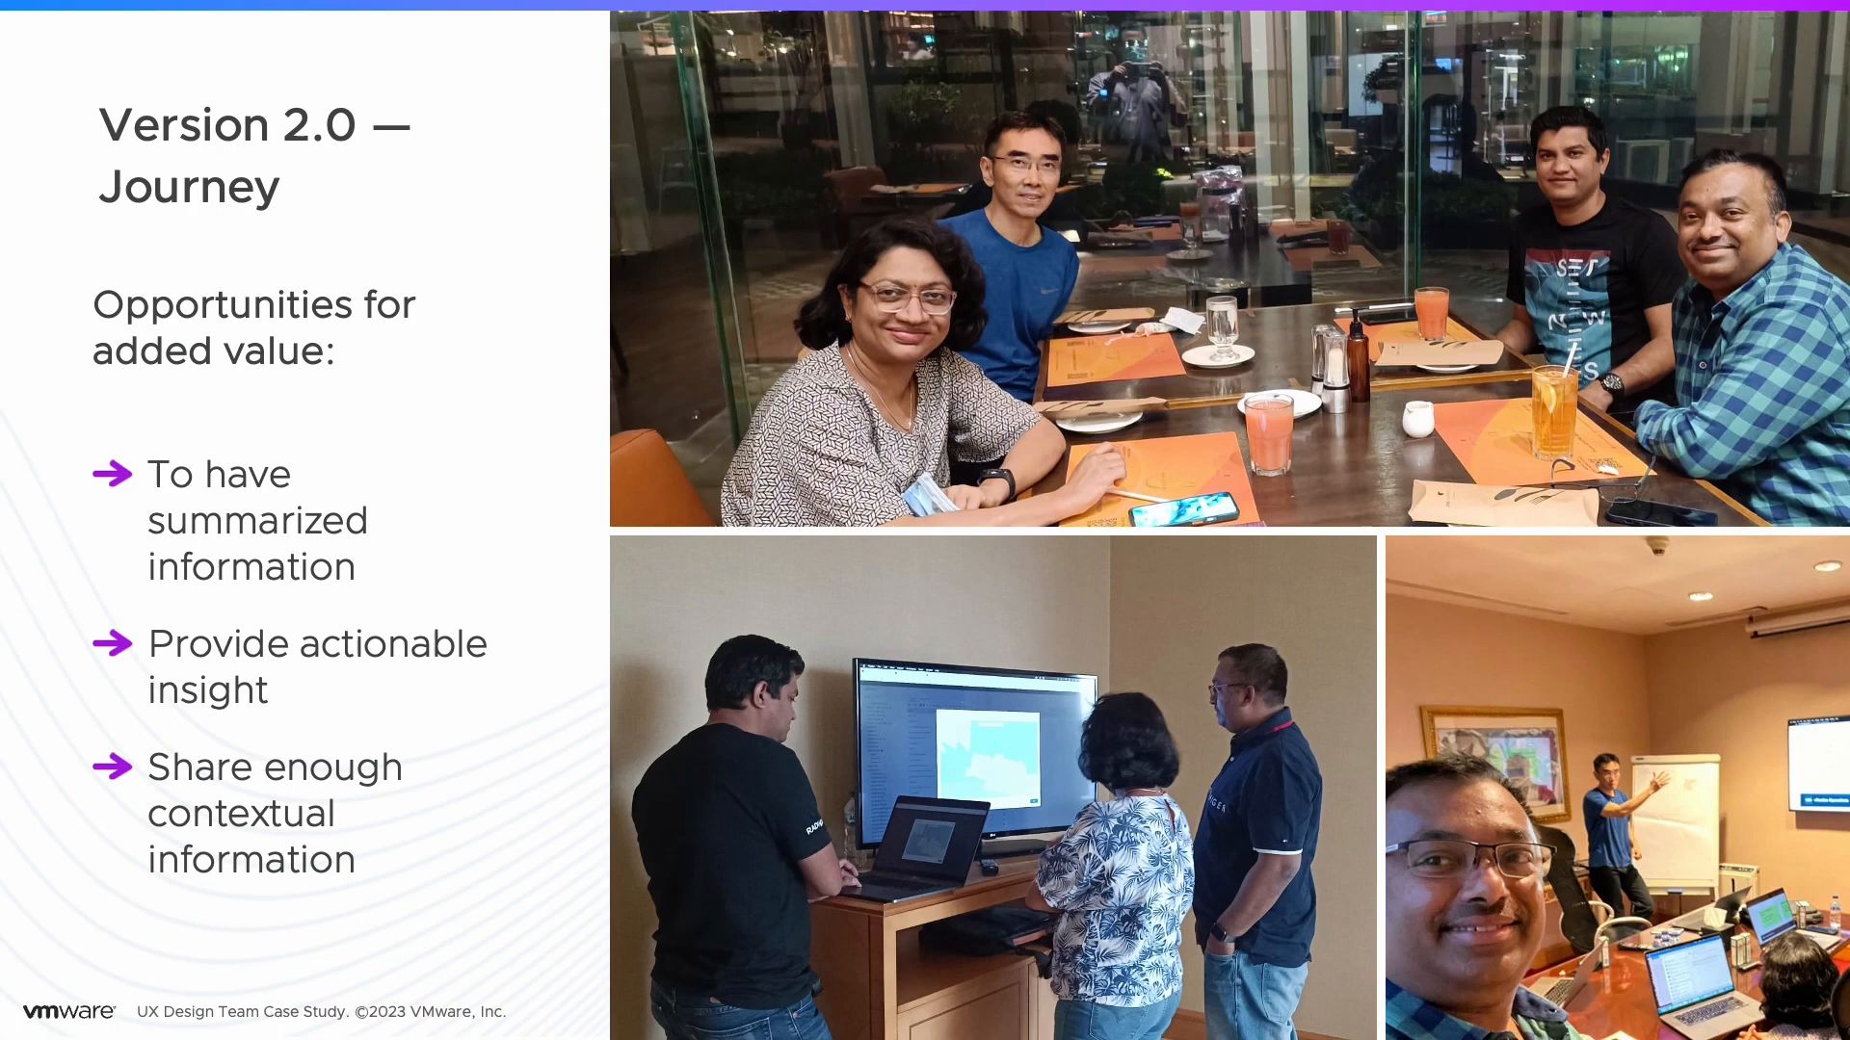
{"action": "key", "text": "Right"}
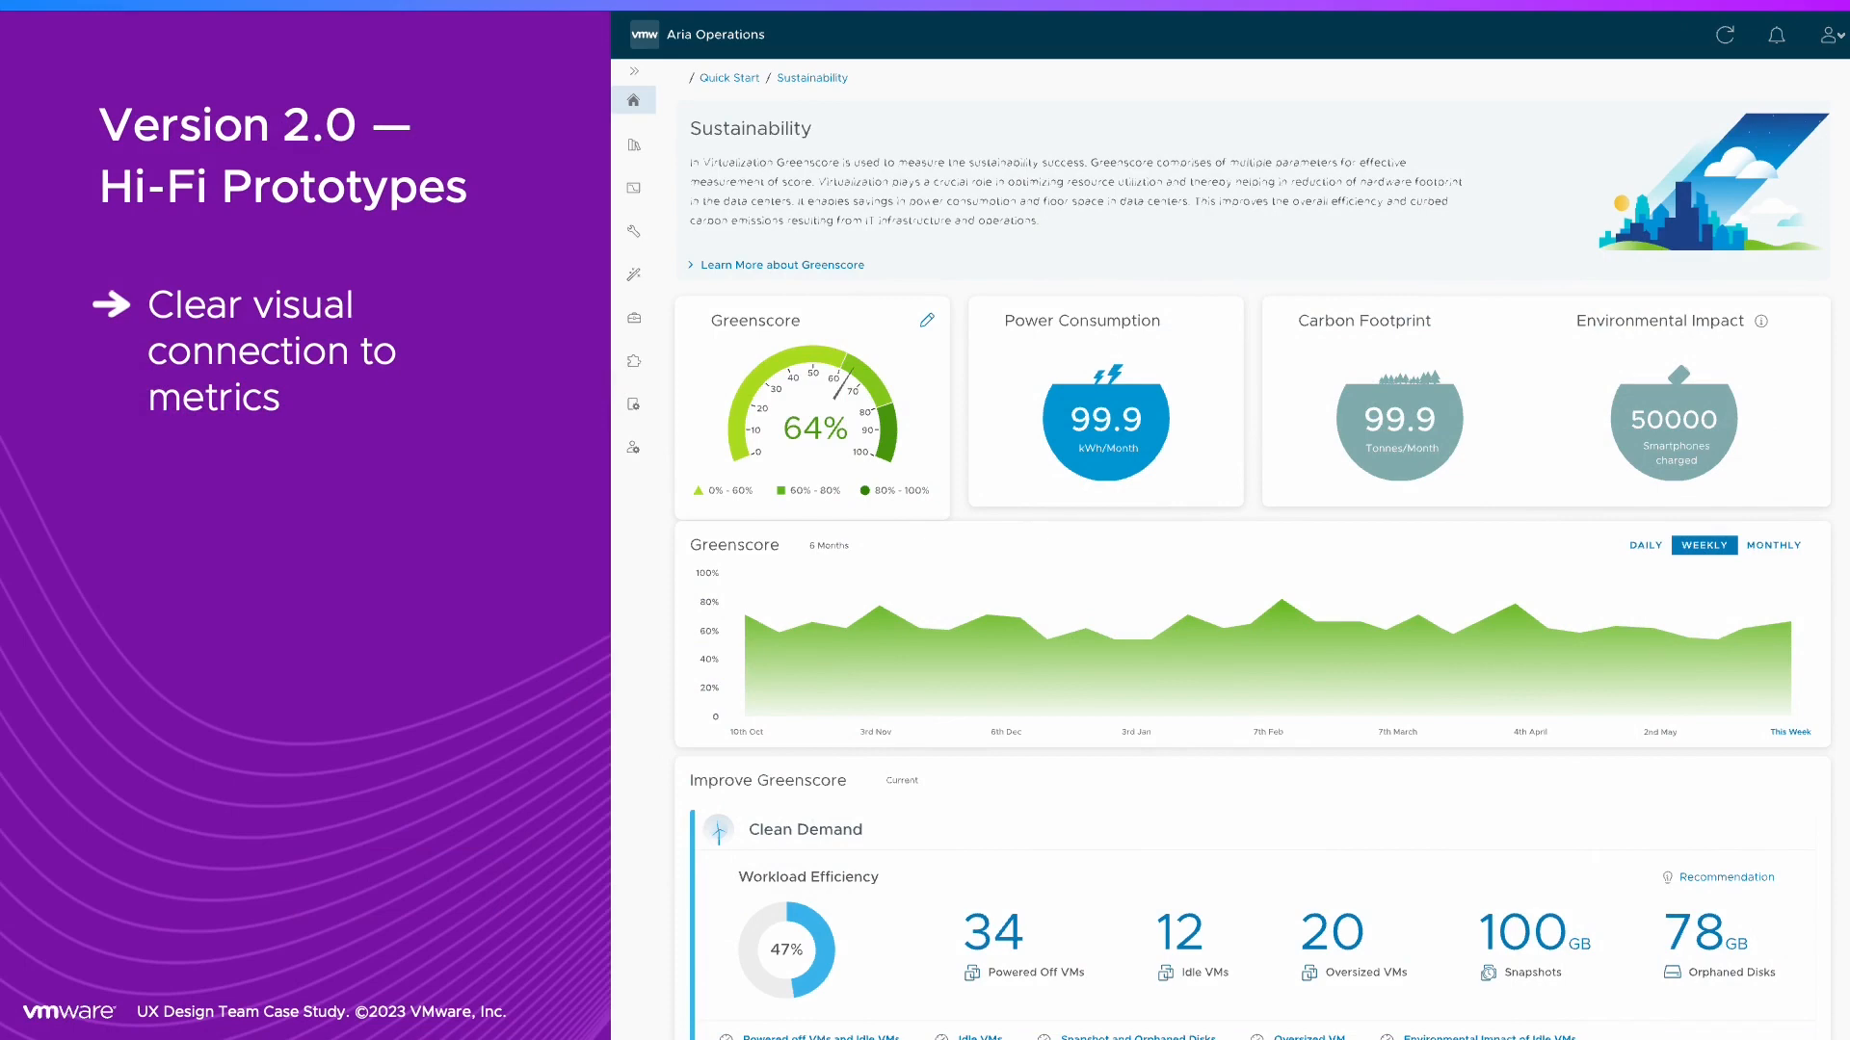
- Show the Version 2.0 Hi-Fi Prototypes slide with the Sustainability dashboard and Greenscore
{"action": "left_click", "coordinate": [784, 264]}
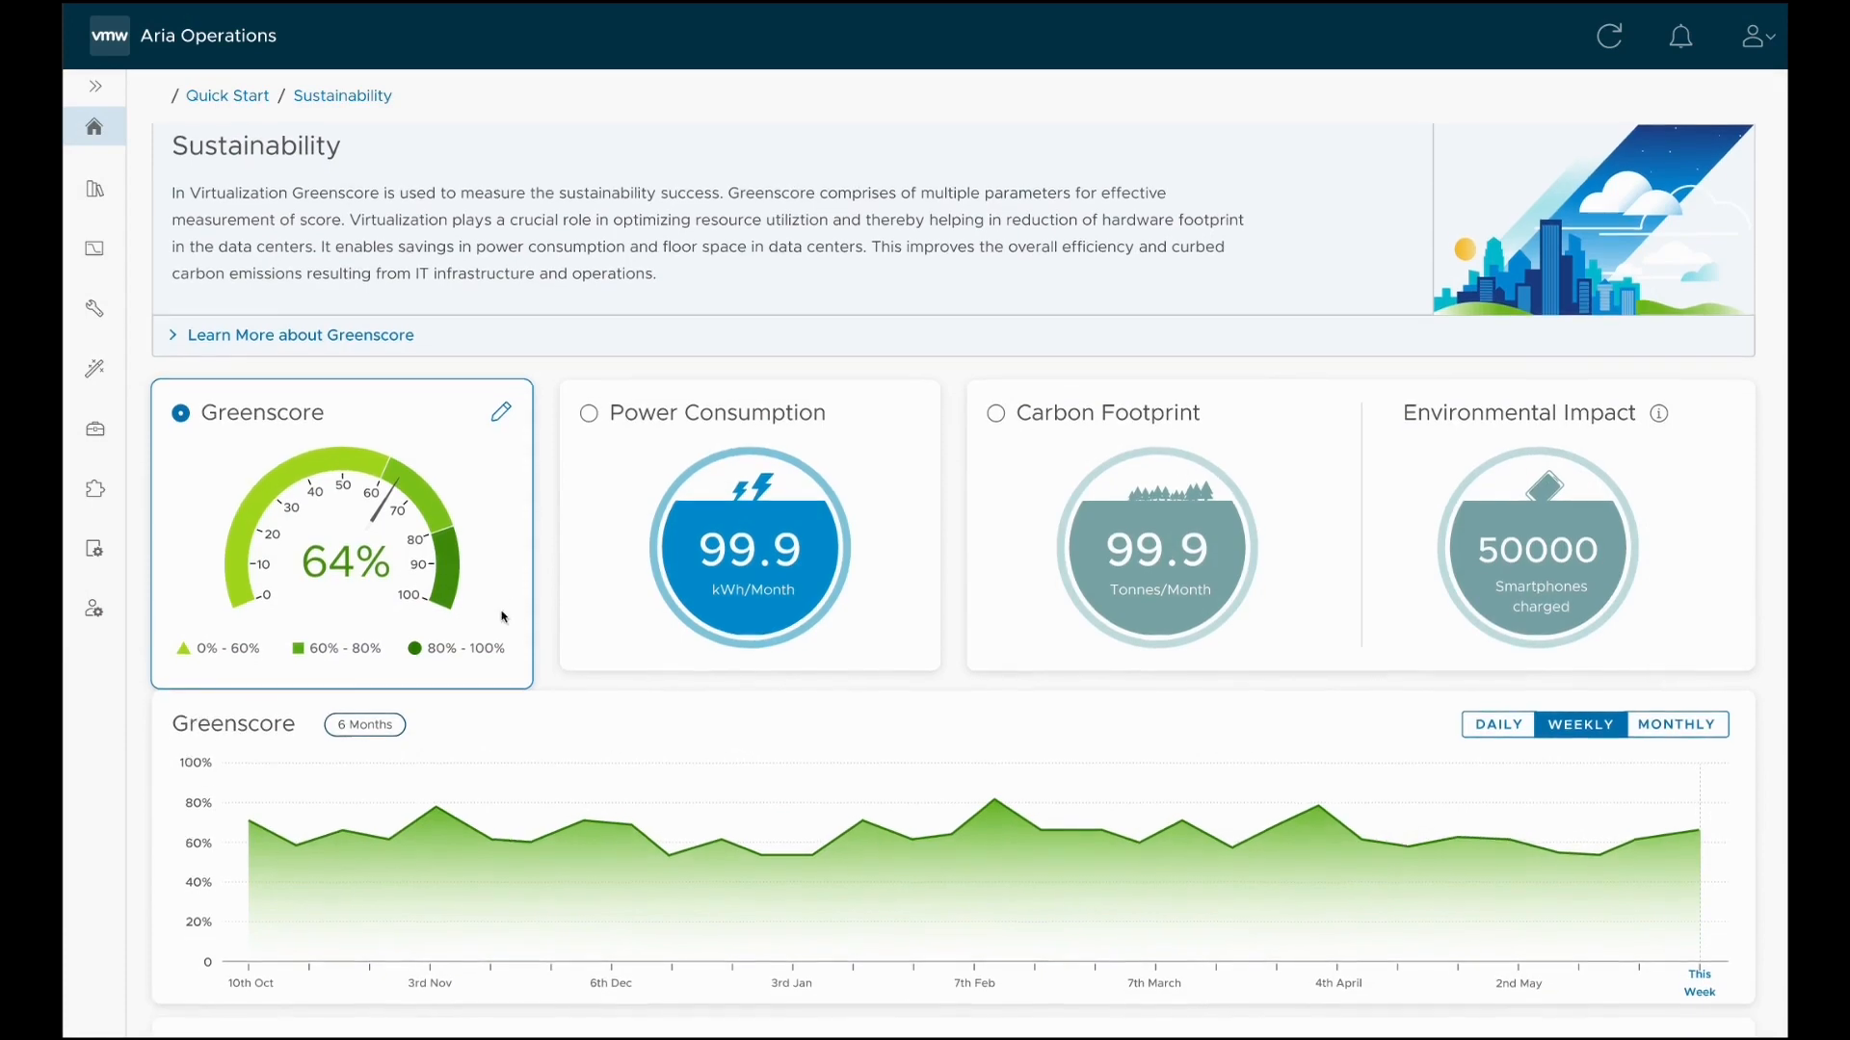
- Scroll the Sustainability dashboard down to the Lean Operation and Green Supply cards
{"action": "scroll", "scroll_direction": "down", "scroll_amount": 3}
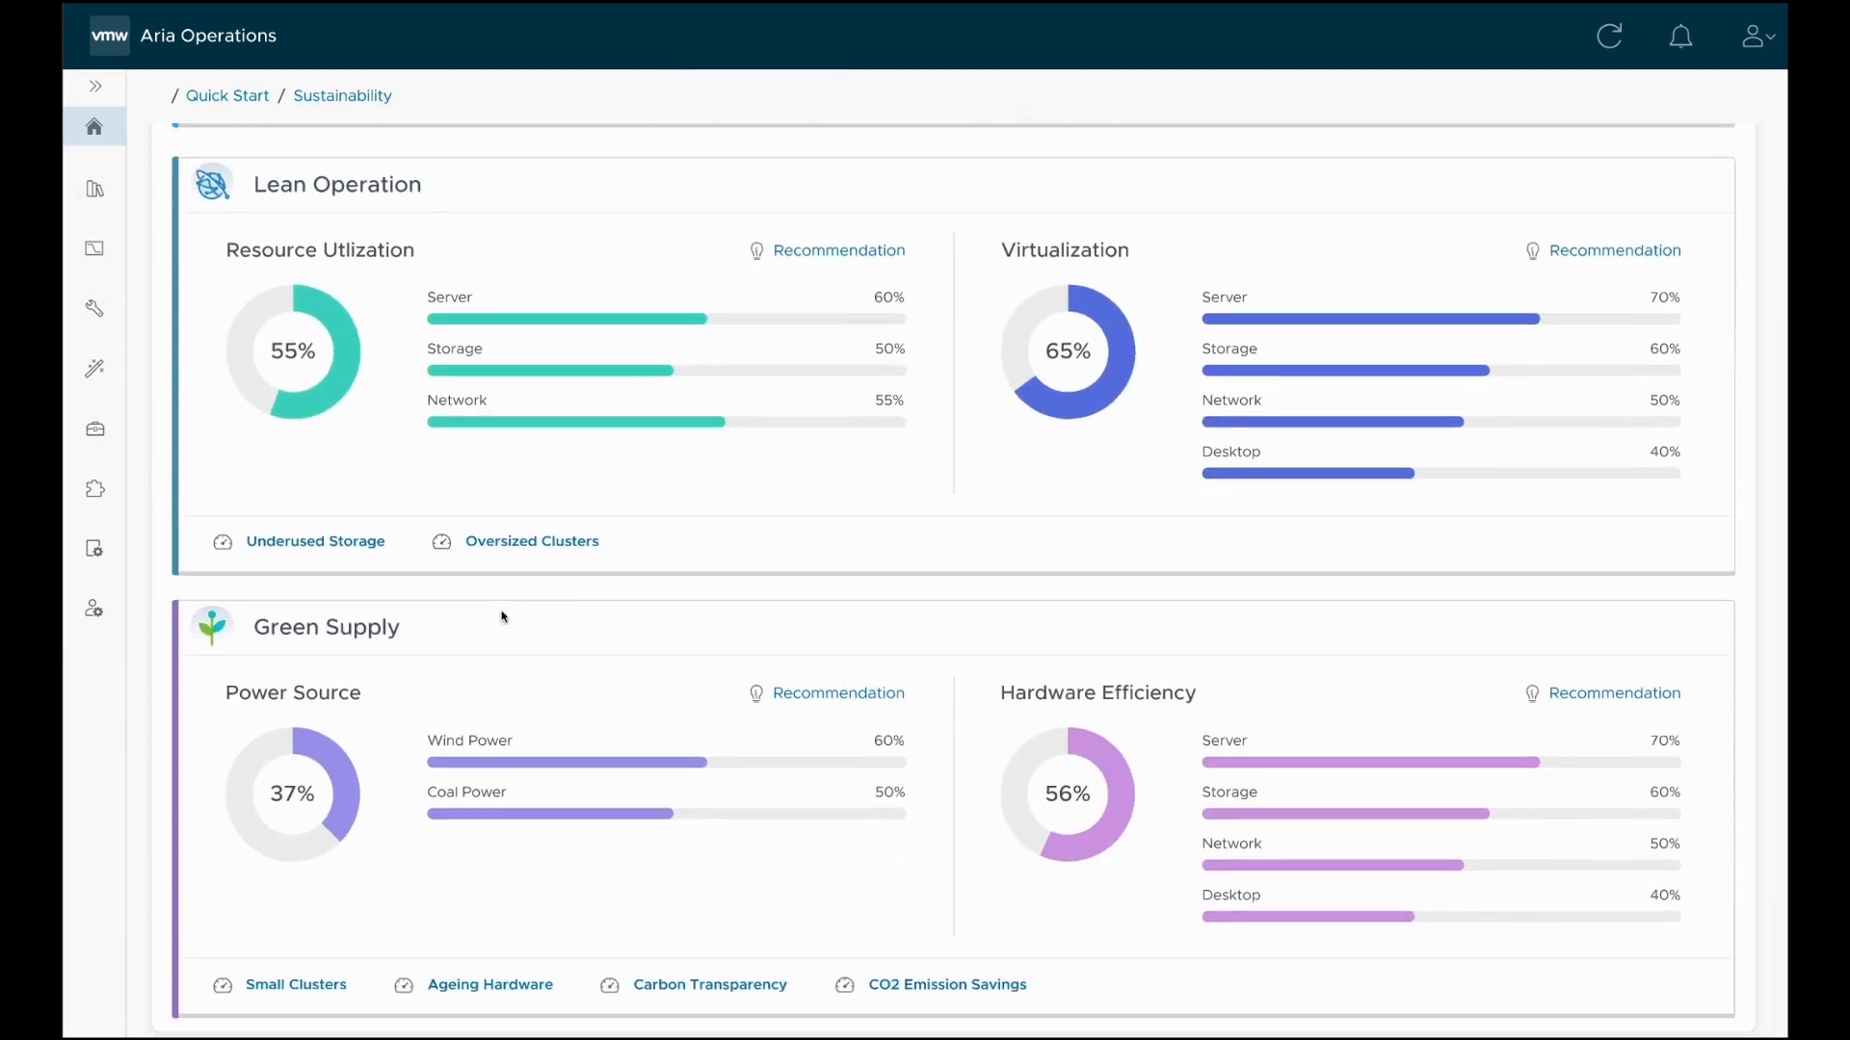